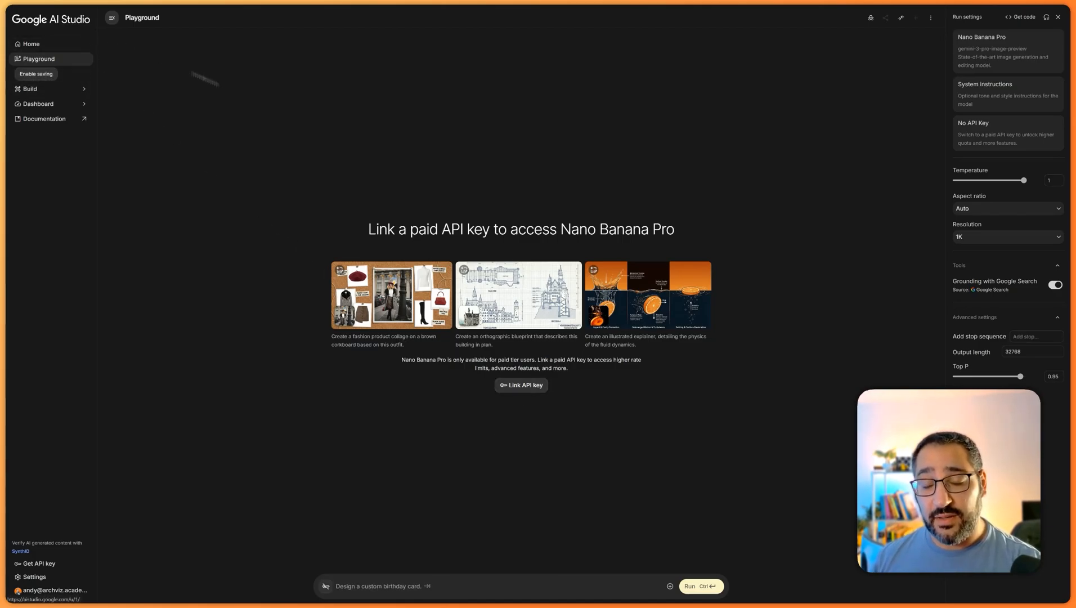
mouse_move(396, 164)
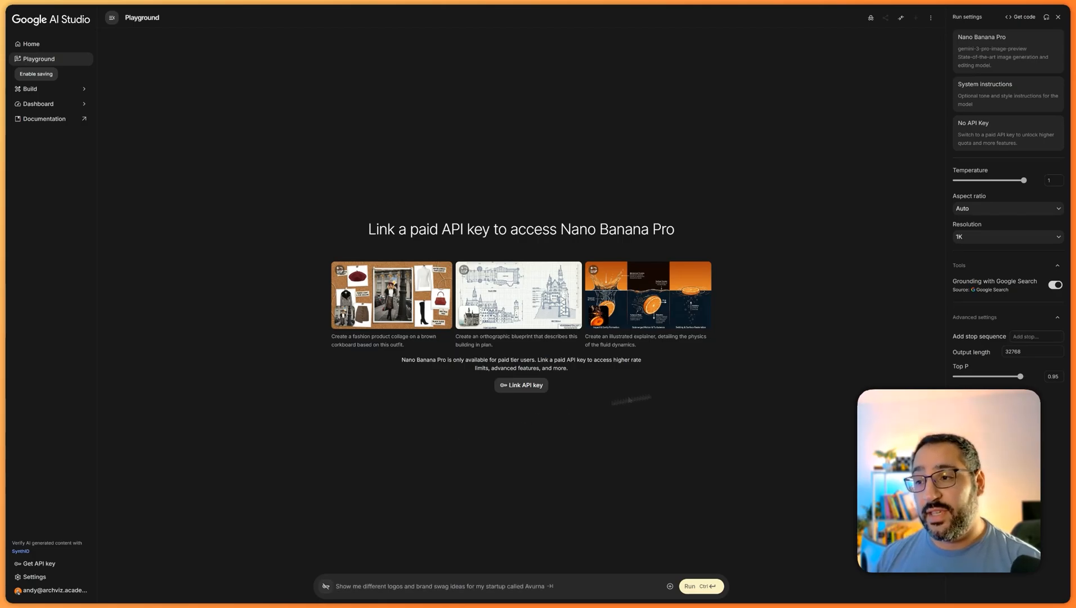
mouse_move(989, 229)
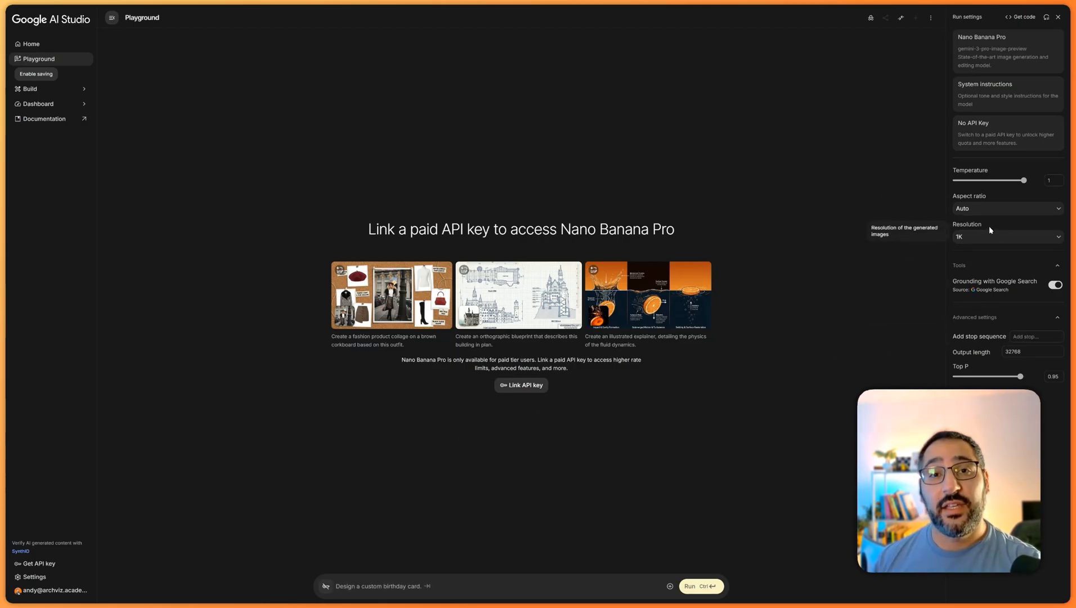
mouse_move(384, 527)
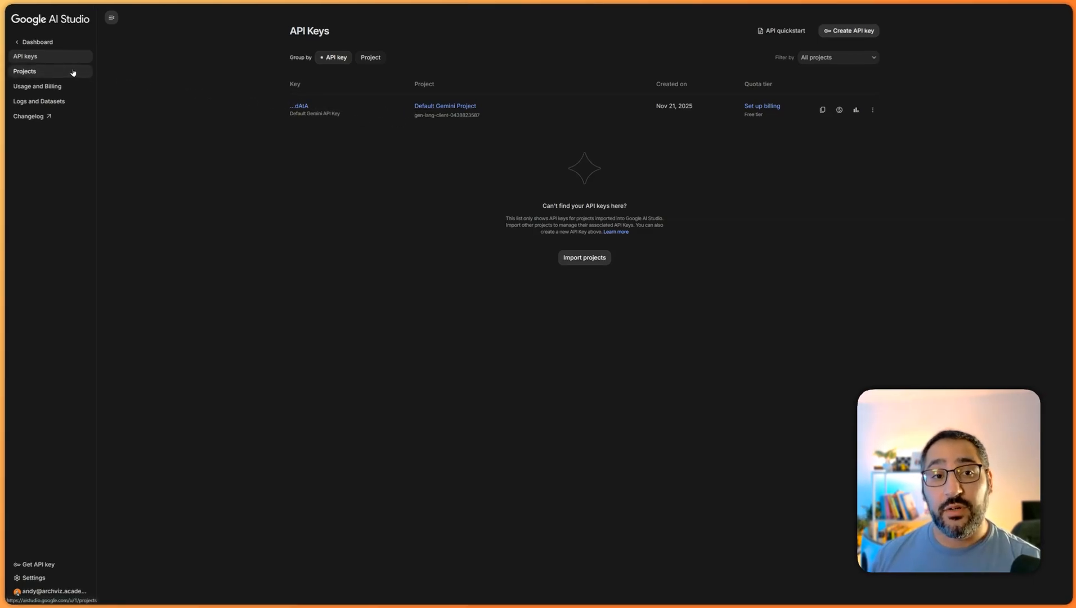
- Add a new project named 'API Tut' to the Projects list next to Default Gemini Project
click(51, 71)
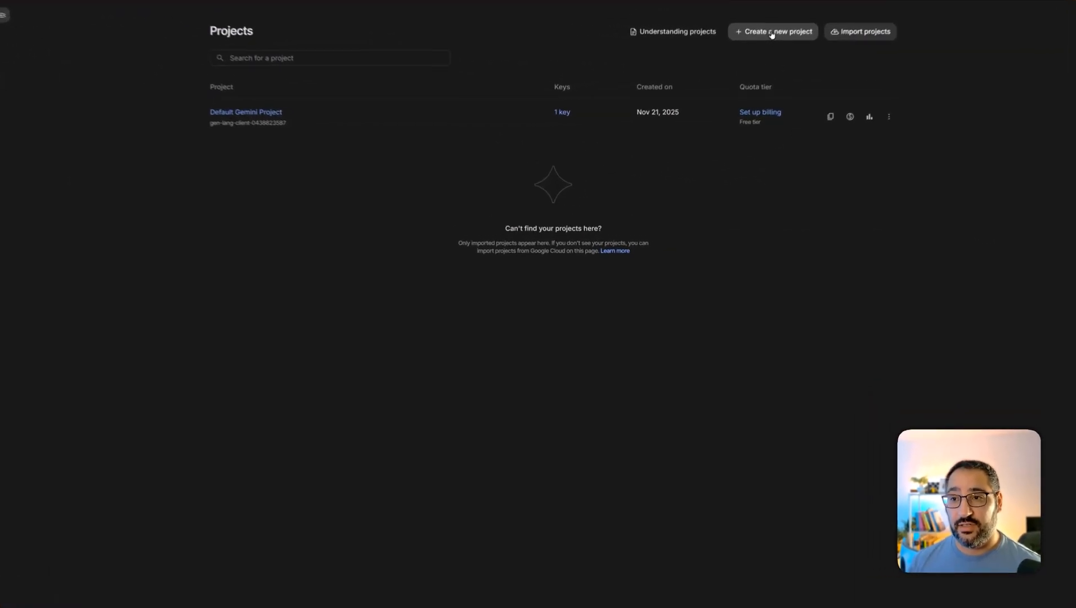
click(772, 32)
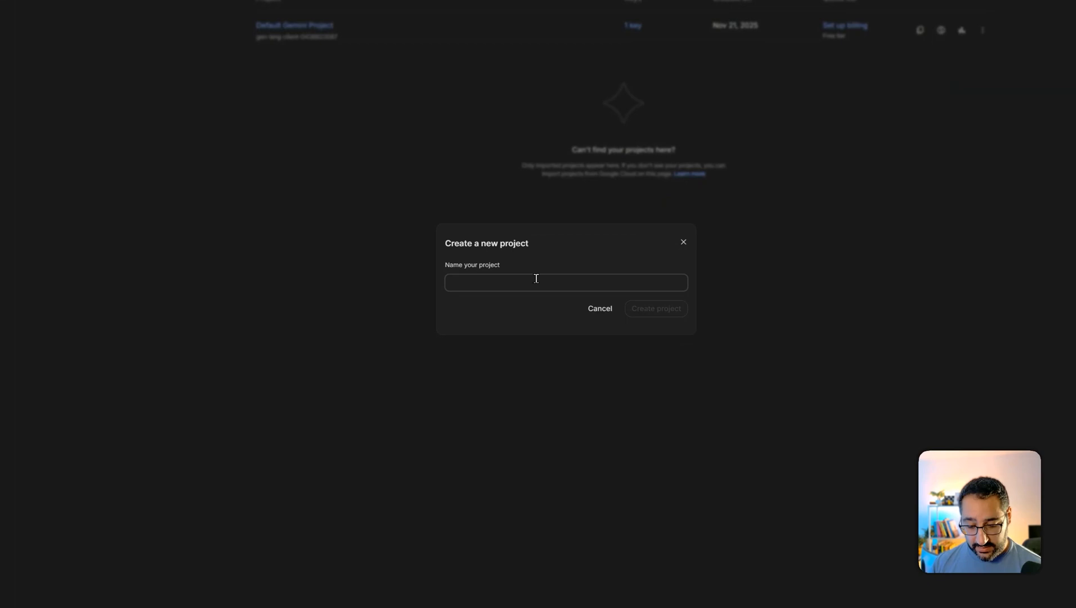
text(API T)
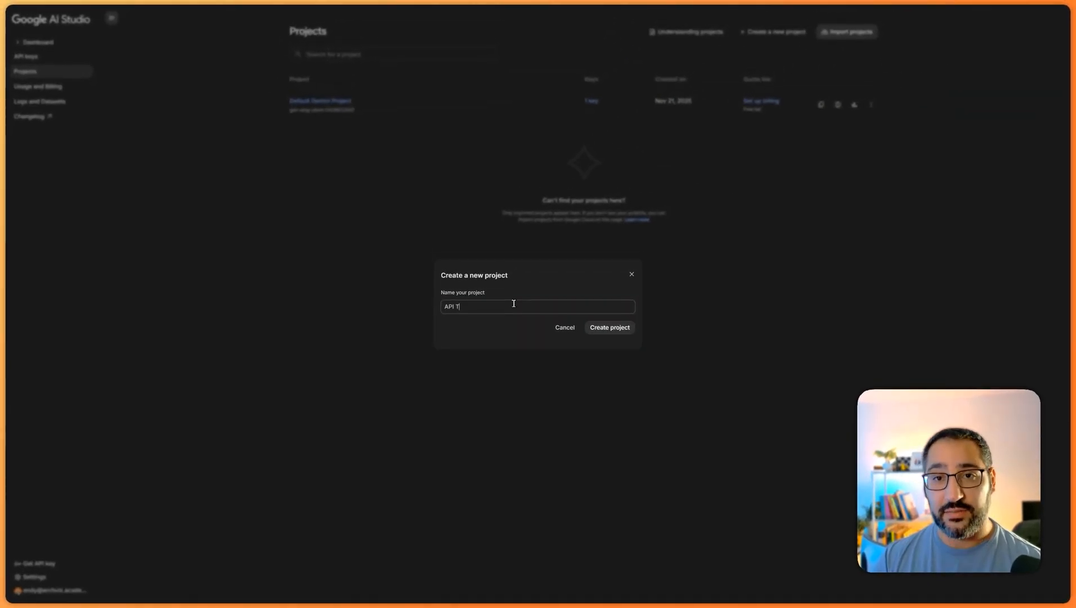
text(ut)
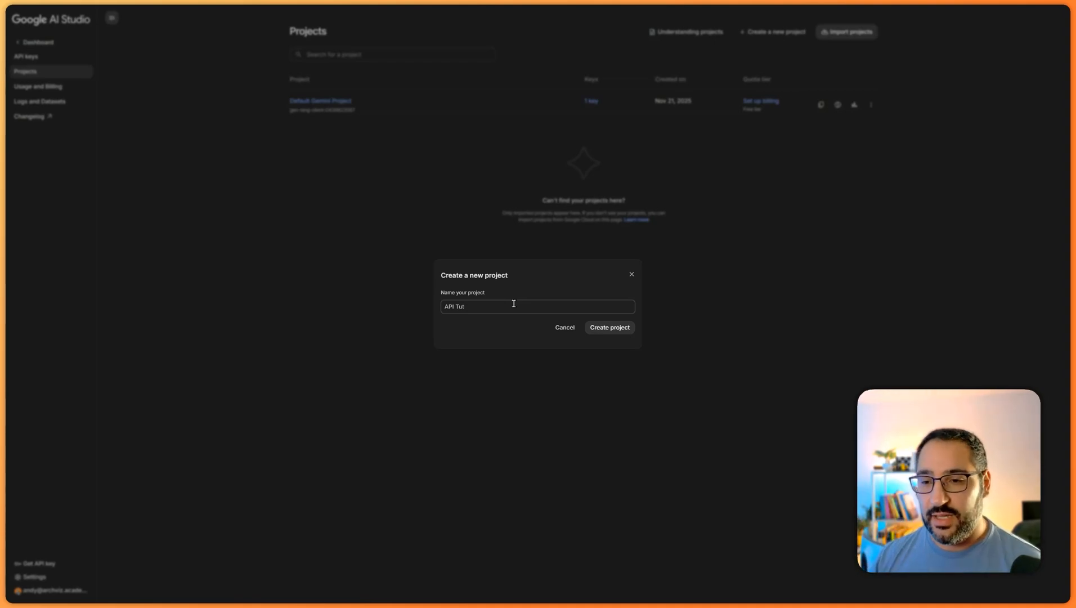
click(610, 326)
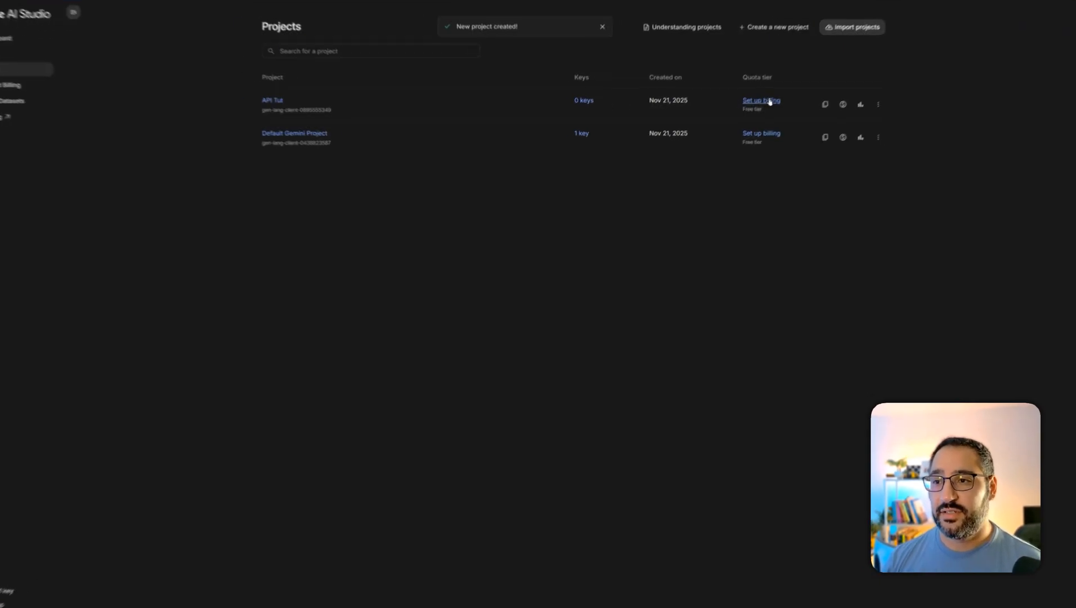
- Begin billing setup for API Tut, accepting the terms and saving the contact information
click(760, 100)
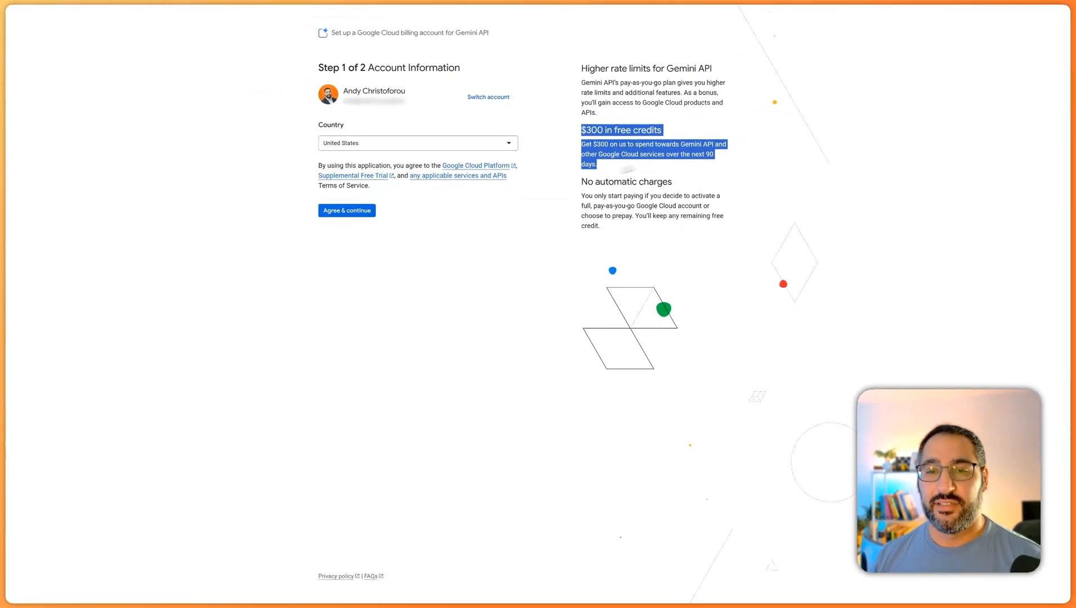
click(346, 210)
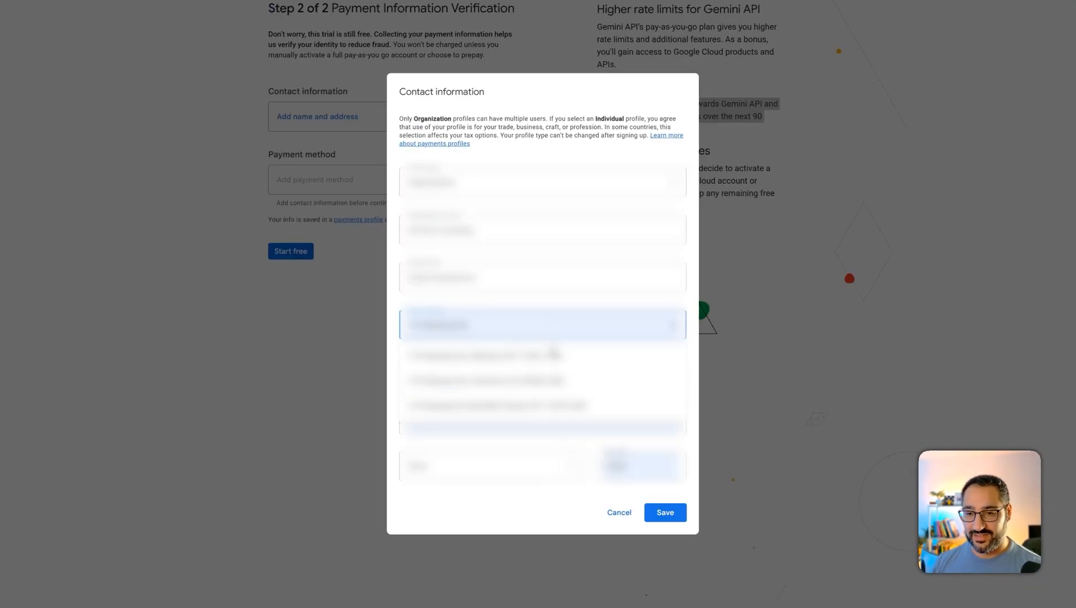
click(665, 512)
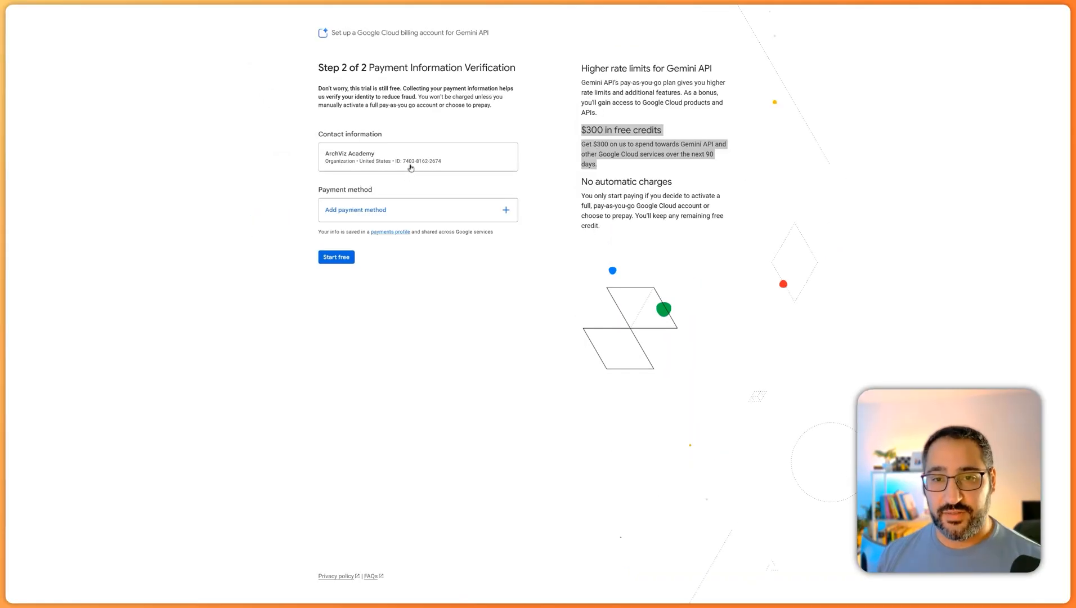
- Add a credit or debit card as payment method and start the free-trial billing account
click(356, 209)
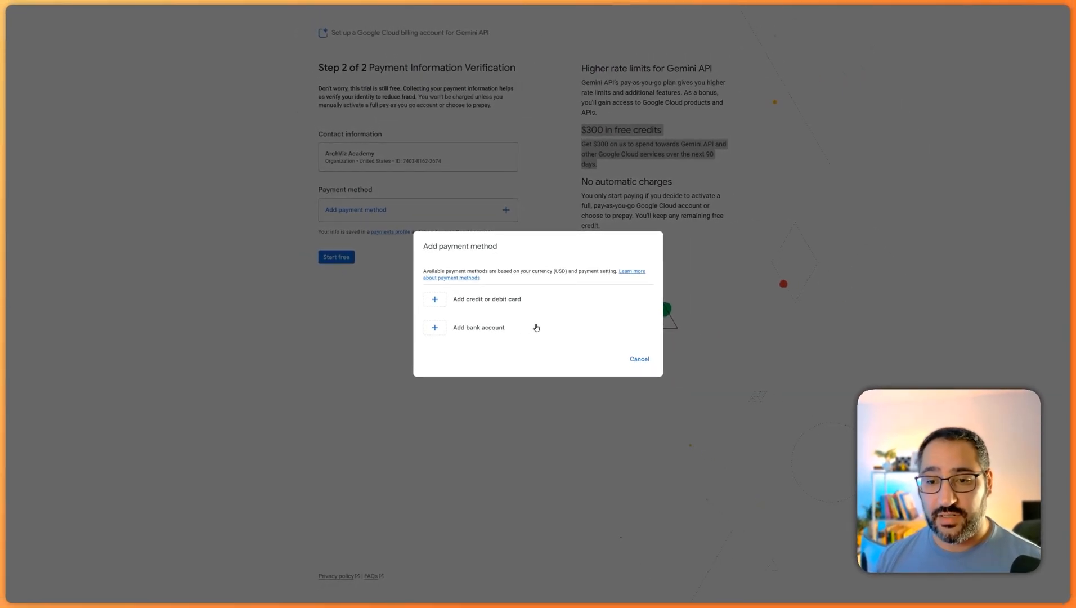
mouse_move(445, 298)
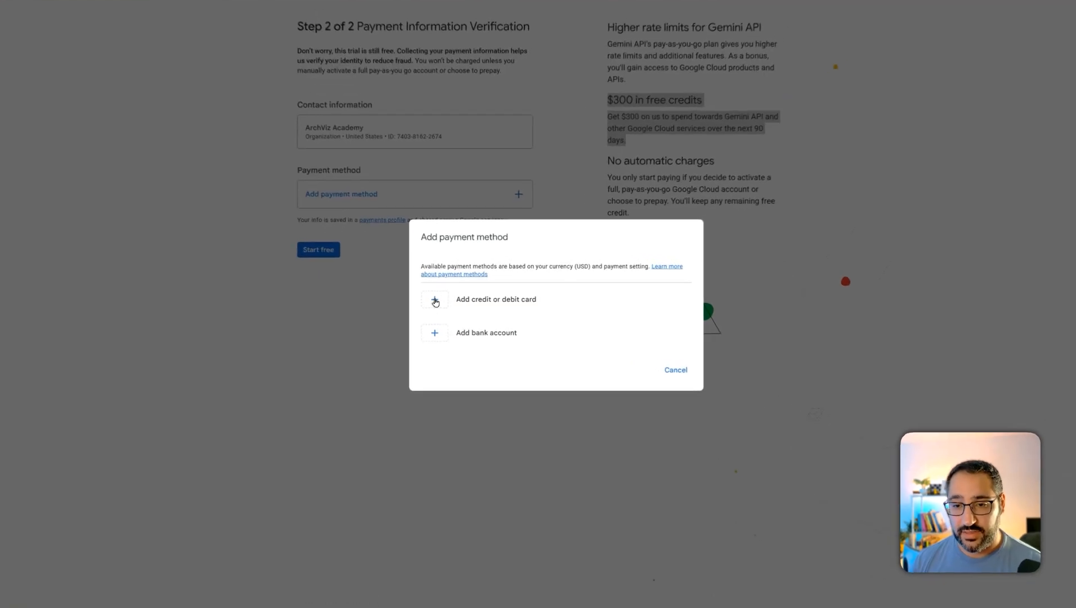
click(435, 300)
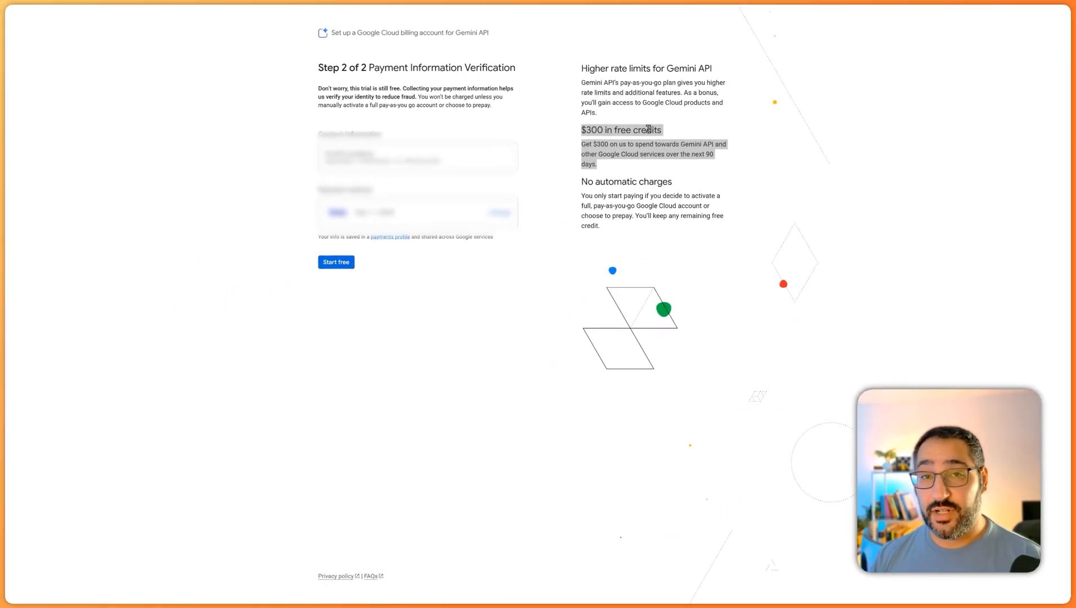
click(336, 261)
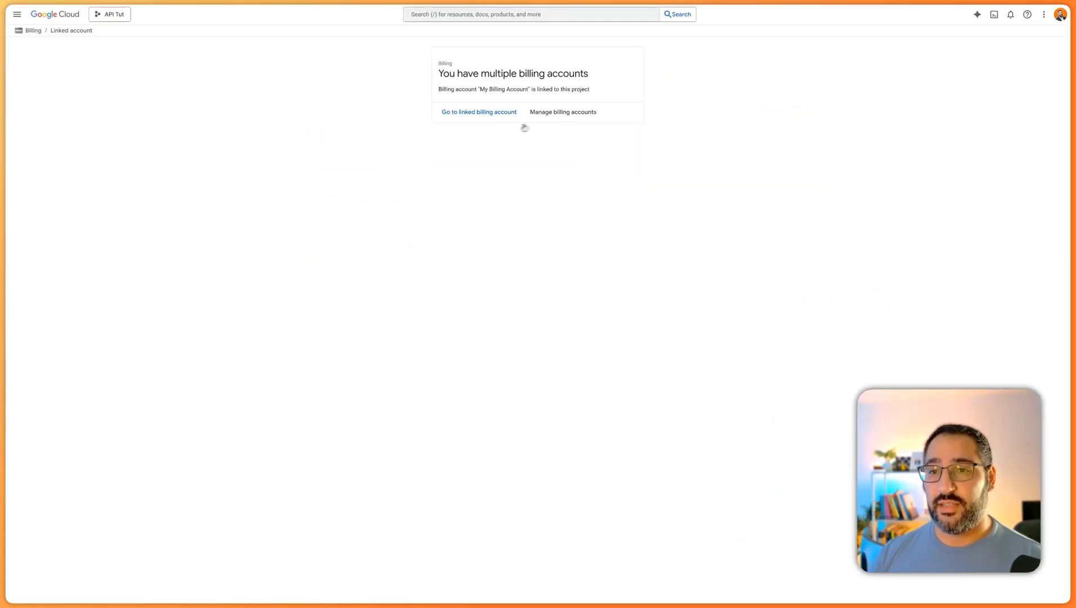
mouse_move(493, 111)
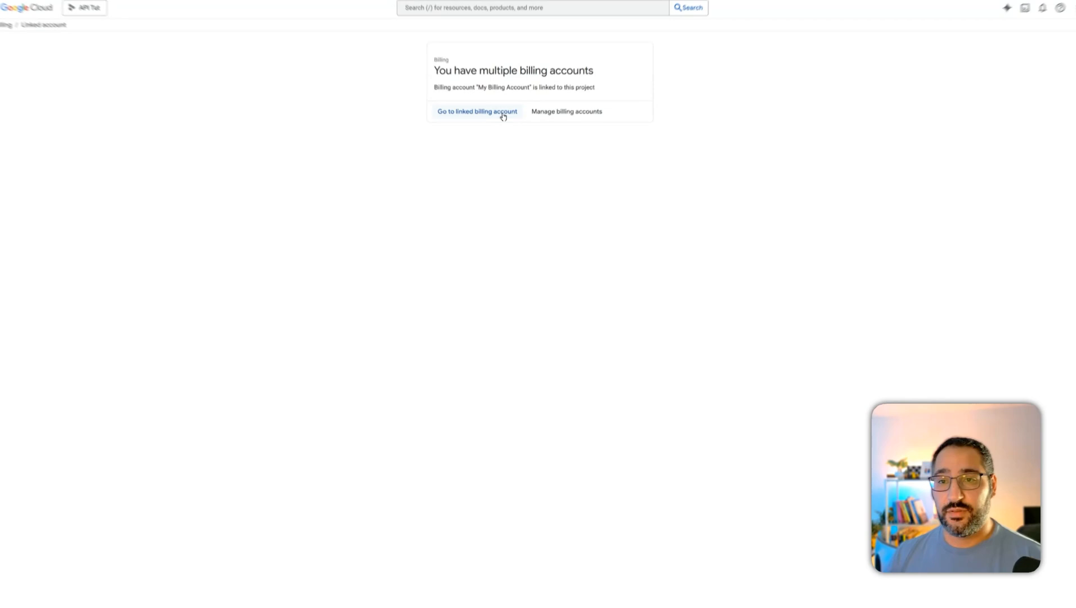
- Activate the linked 'My Billing Account' as a full paid account from the top banner and confirm
click(476, 110)
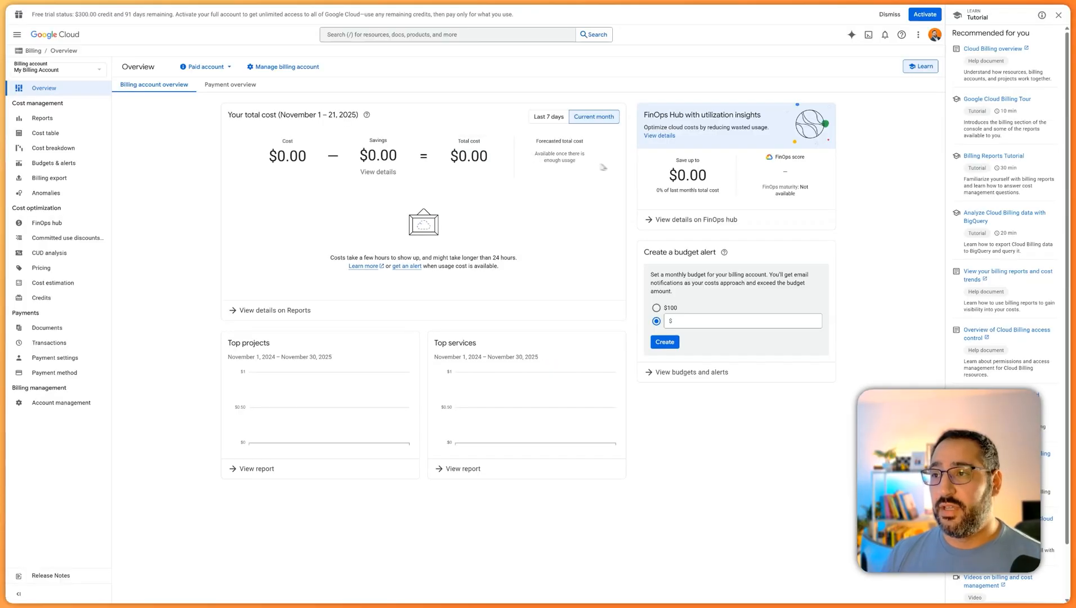
mouse_move(282, 67)
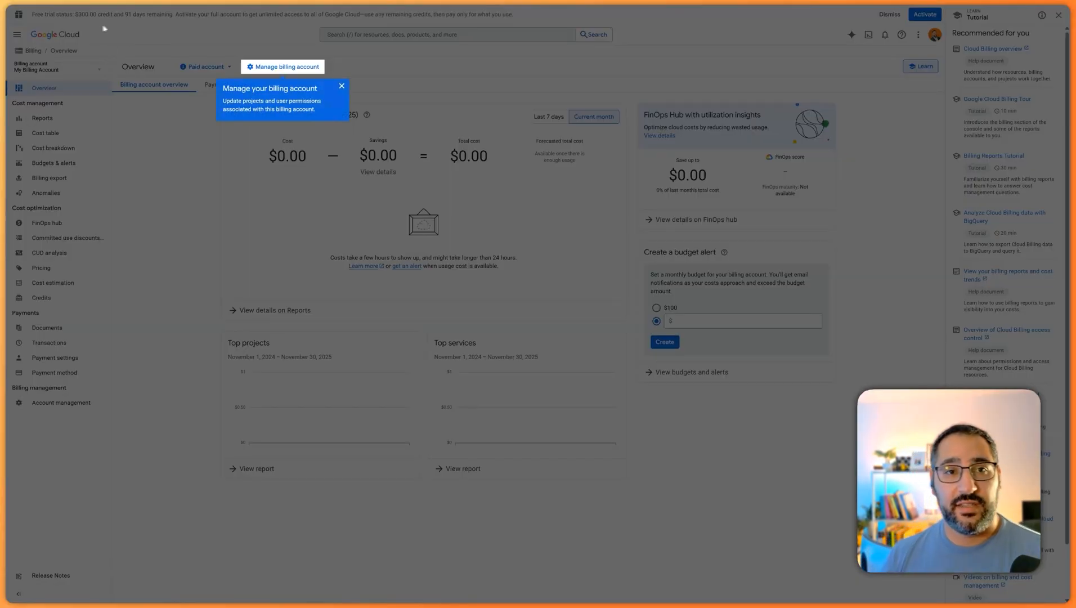
click(341, 86)
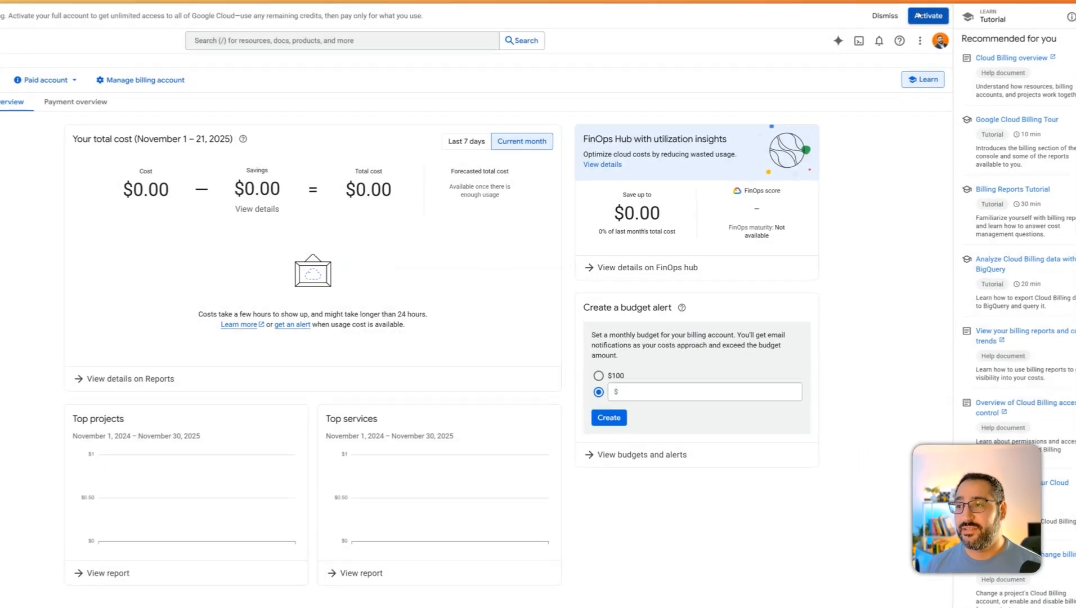
click(927, 15)
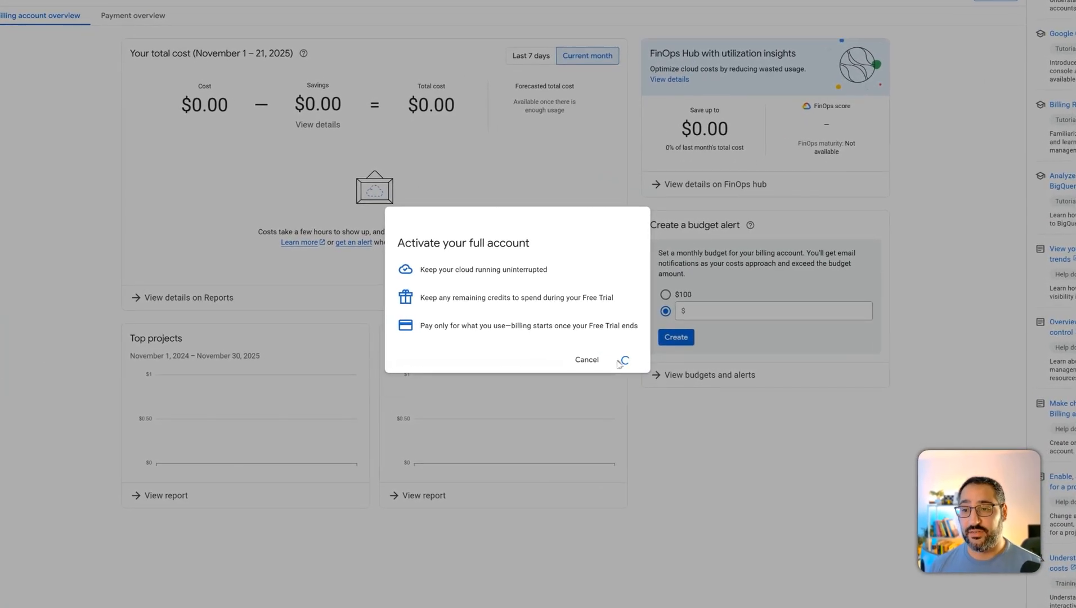
click(621, 360)
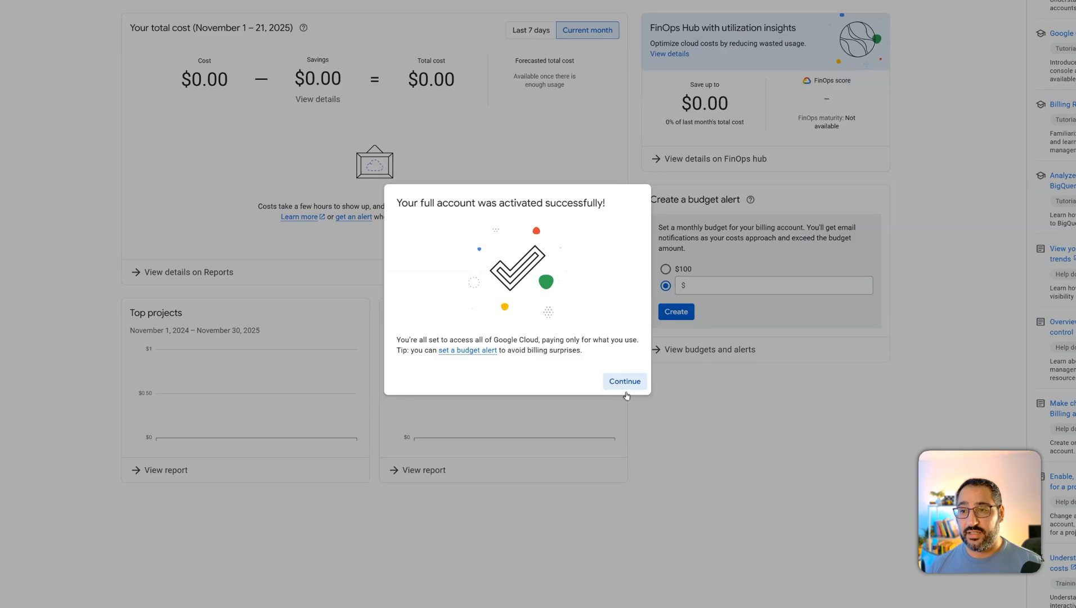
click(624, 380)
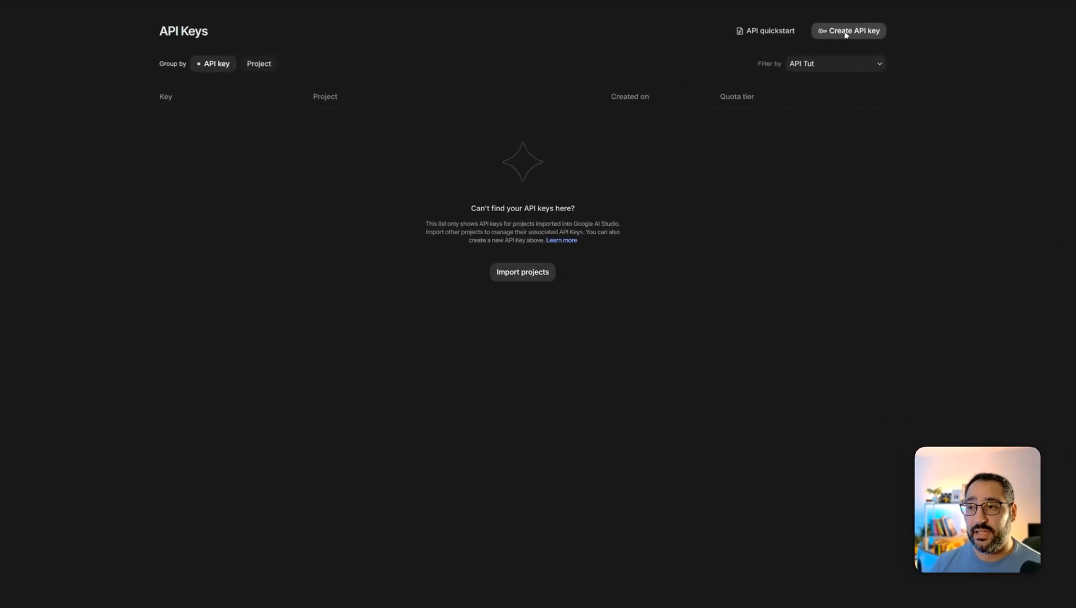
- Create an API key named 'API Tut' under the API Tut cloud project
click(847, 31)
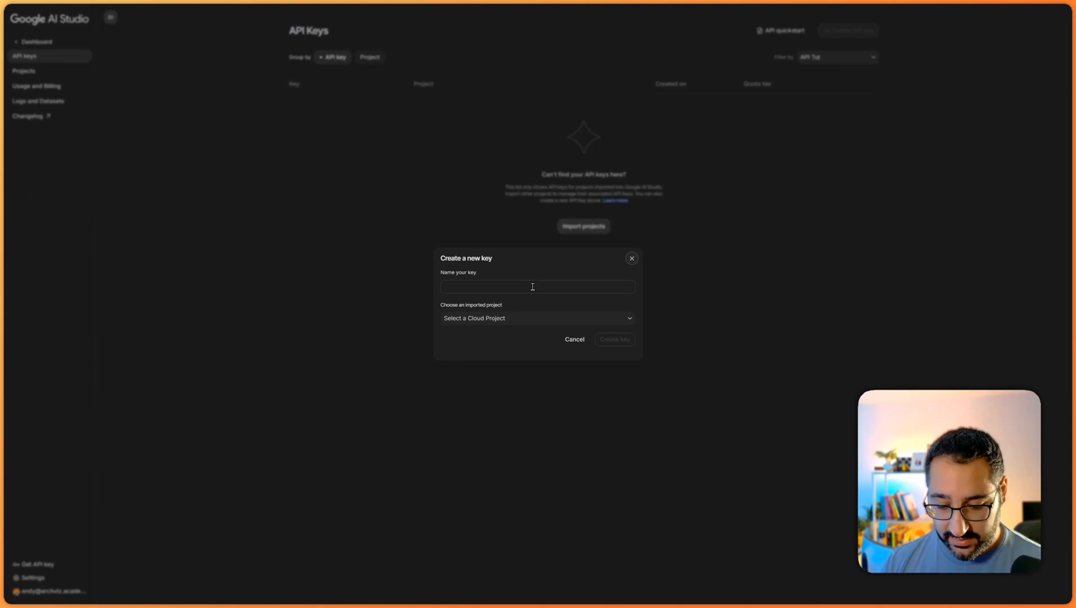
click(537, 317)
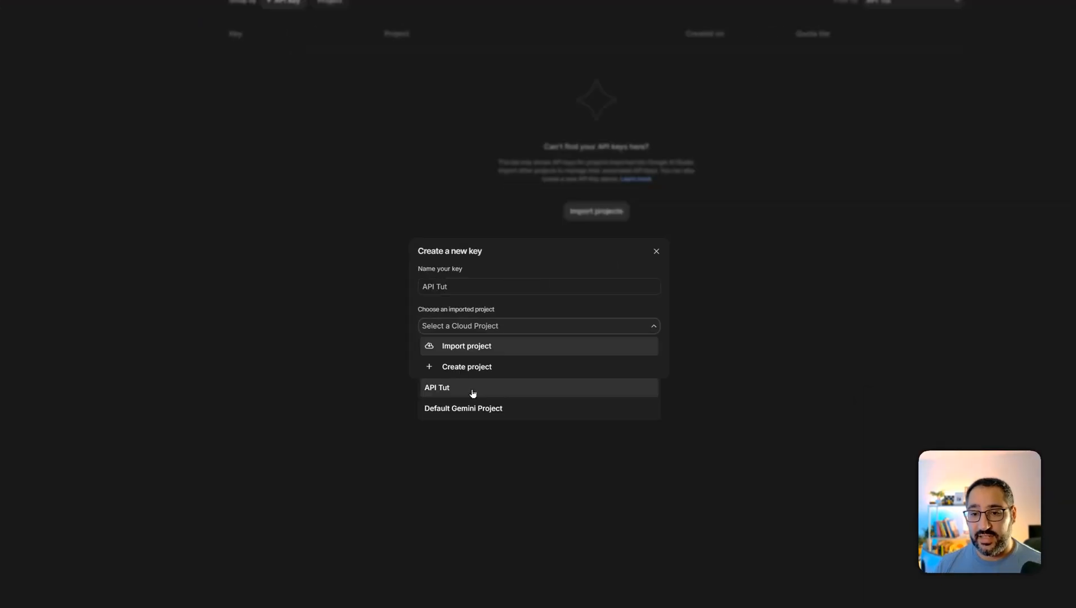
click(436, 387)
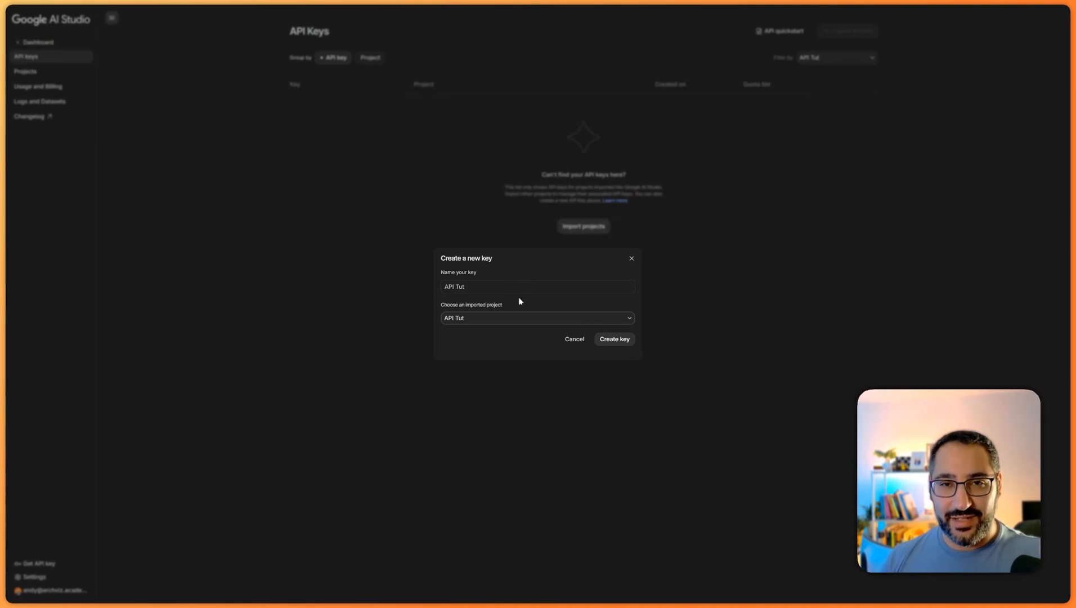
click(614, 339)
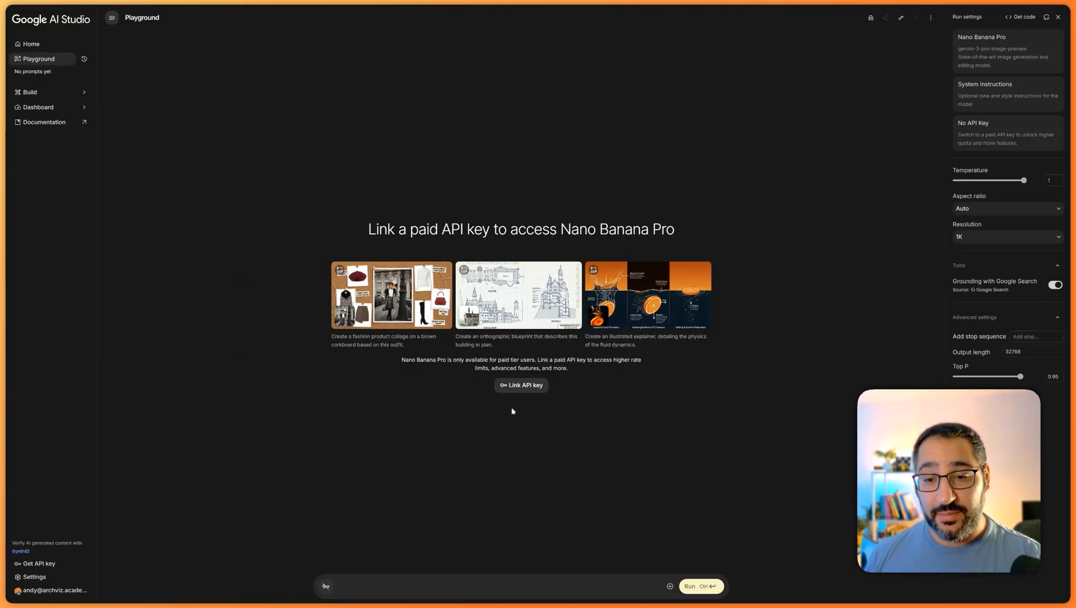
- Link the paid API Tut key to Nano Banana Pro and send the 'Plot sin(x) from 0 to 2*pi' graph prompt
text(Plot sin(x) from 0 to 2*pi. Generate the resulting graph image.)
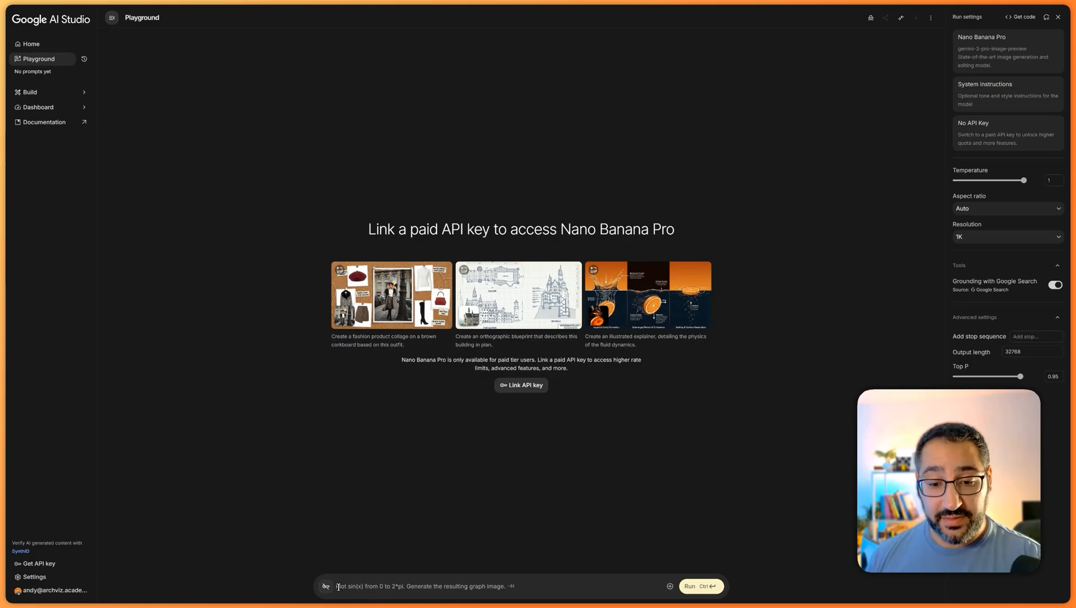
click(521, 385)
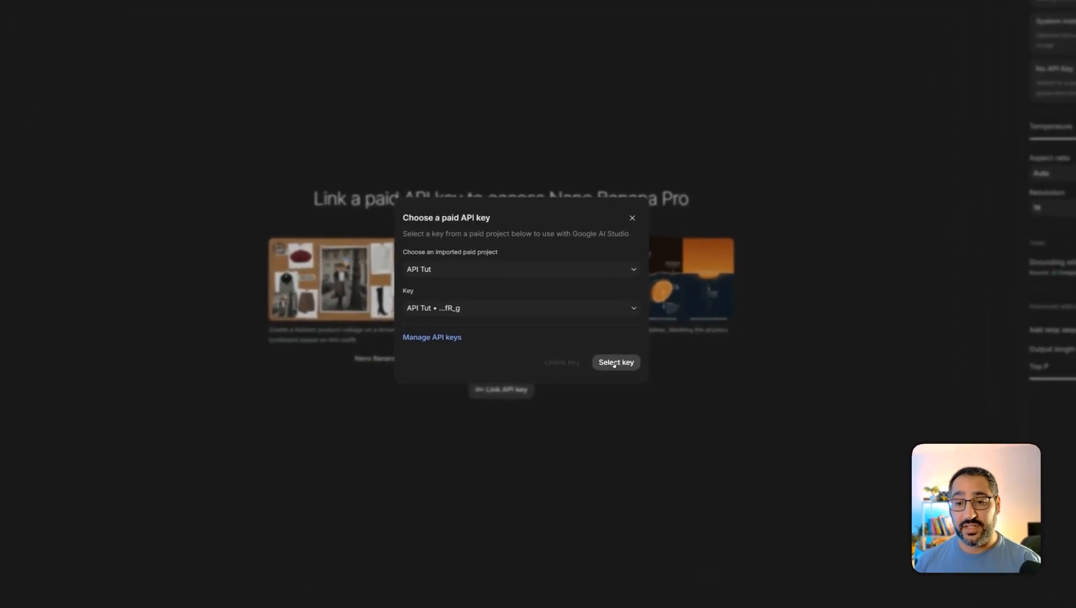
click(615, 362)
text(design a modern residential house)
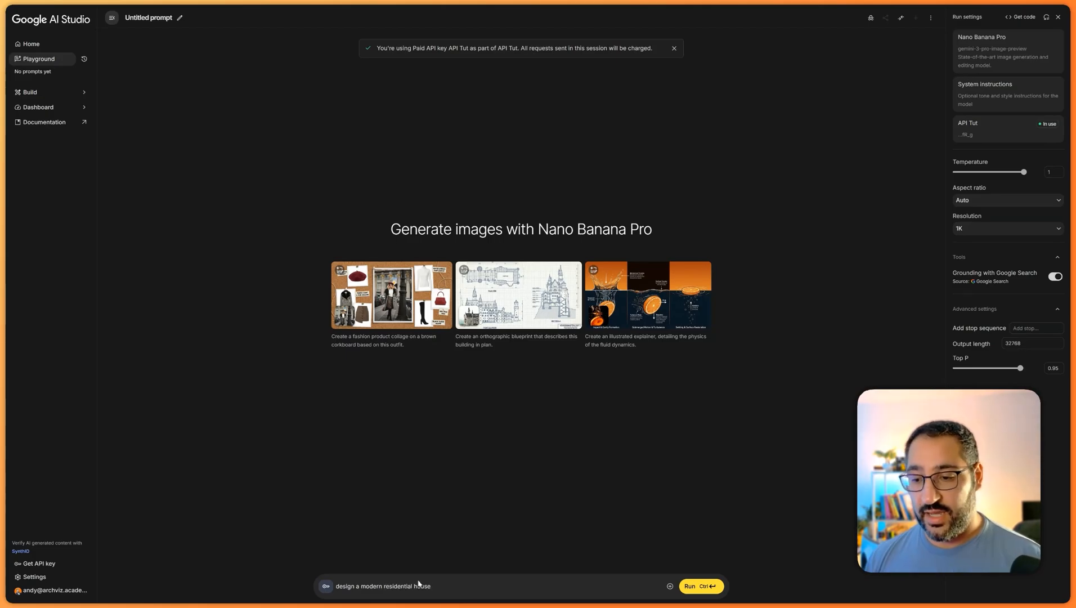
click(699, 585)
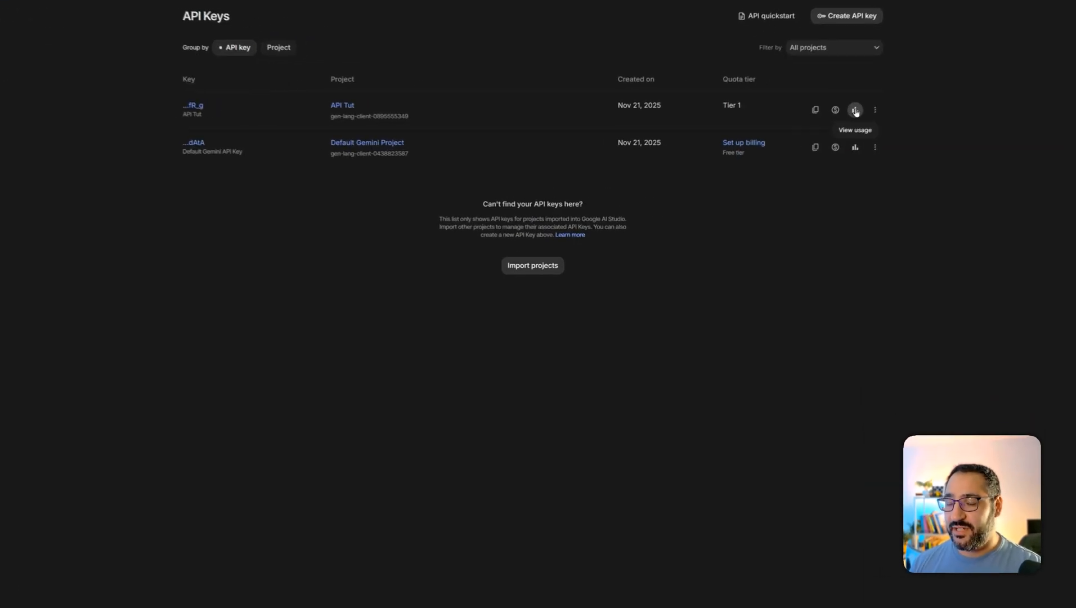
- View API Tut key usage, check its Billing totals, and return to the 28-day requests and tokens charts
click(855, 109)
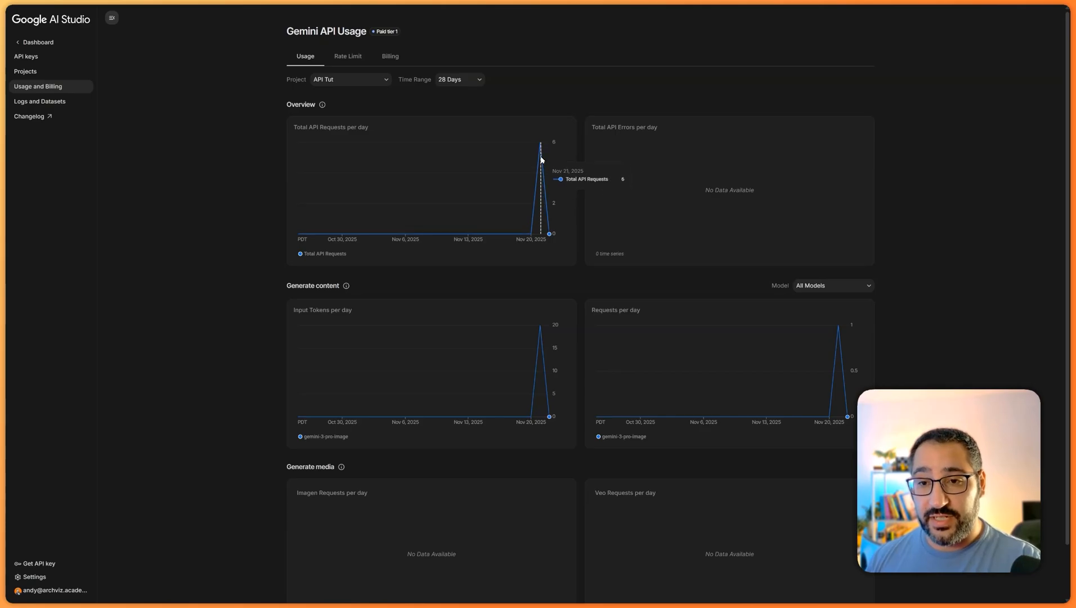
click(390, 55)
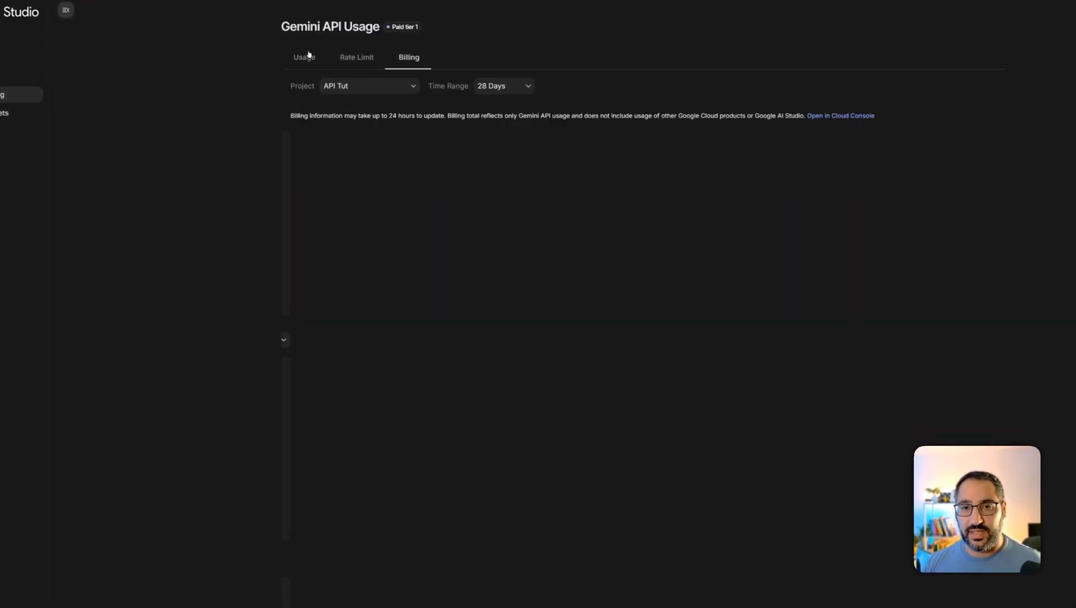
click(304, 56)
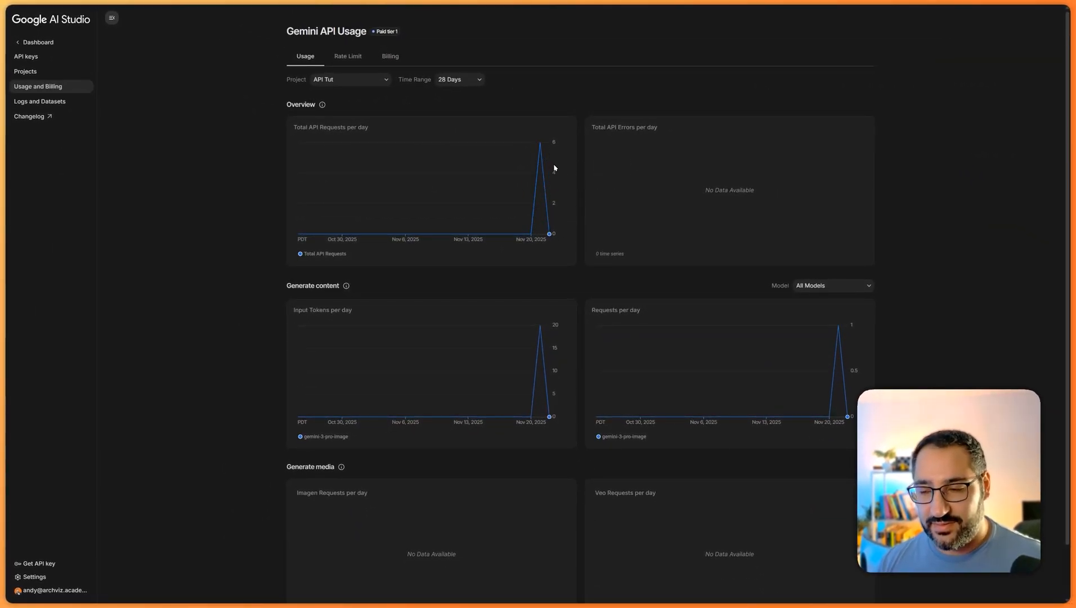
mouse_move(590, 272)
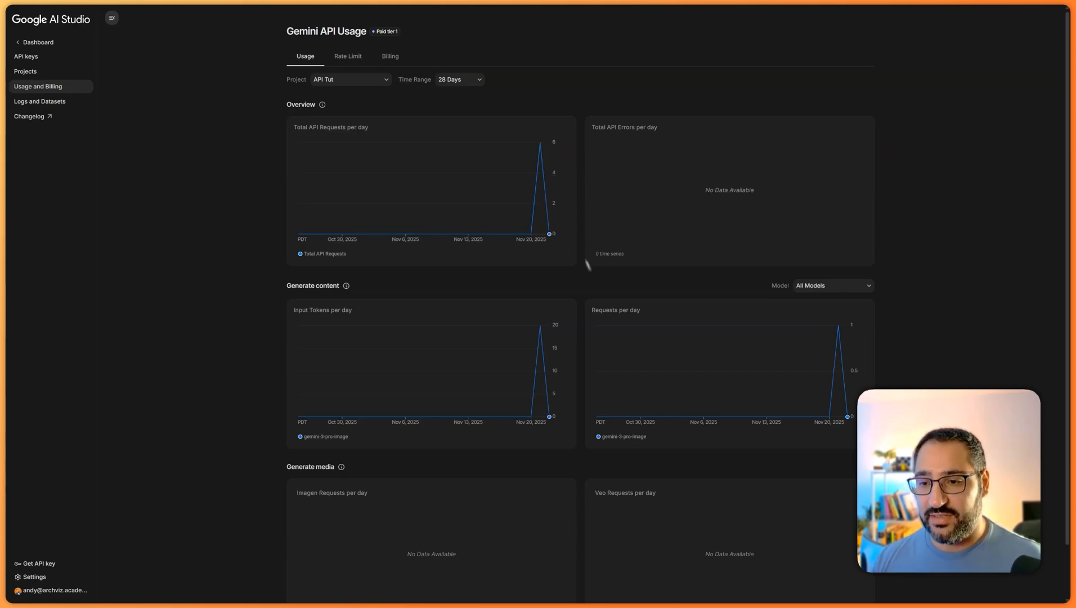
mouse_move(575, 346)
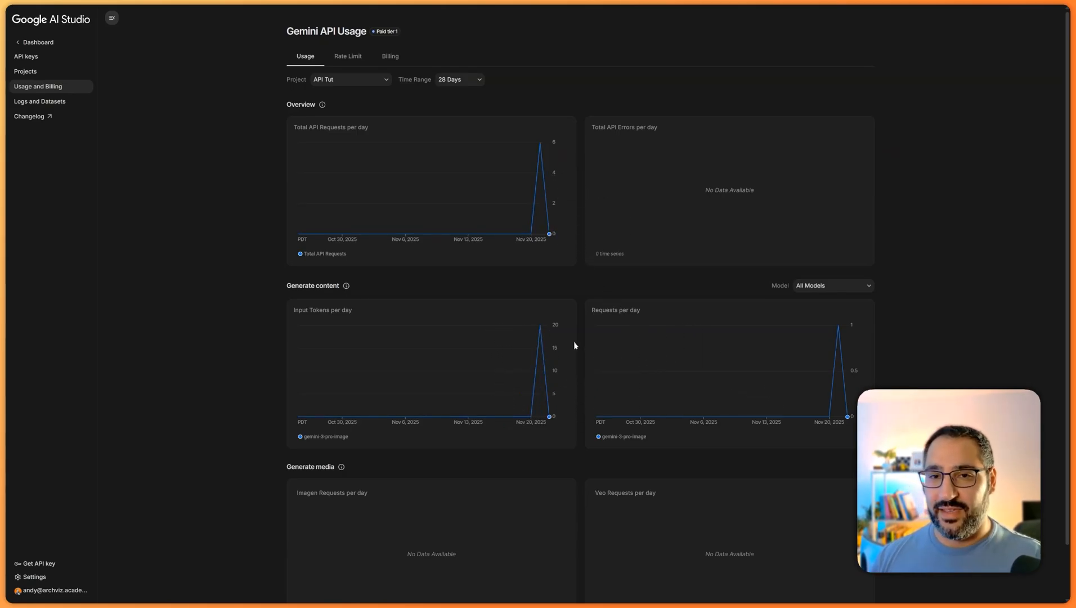
mouse_move(527, 308)
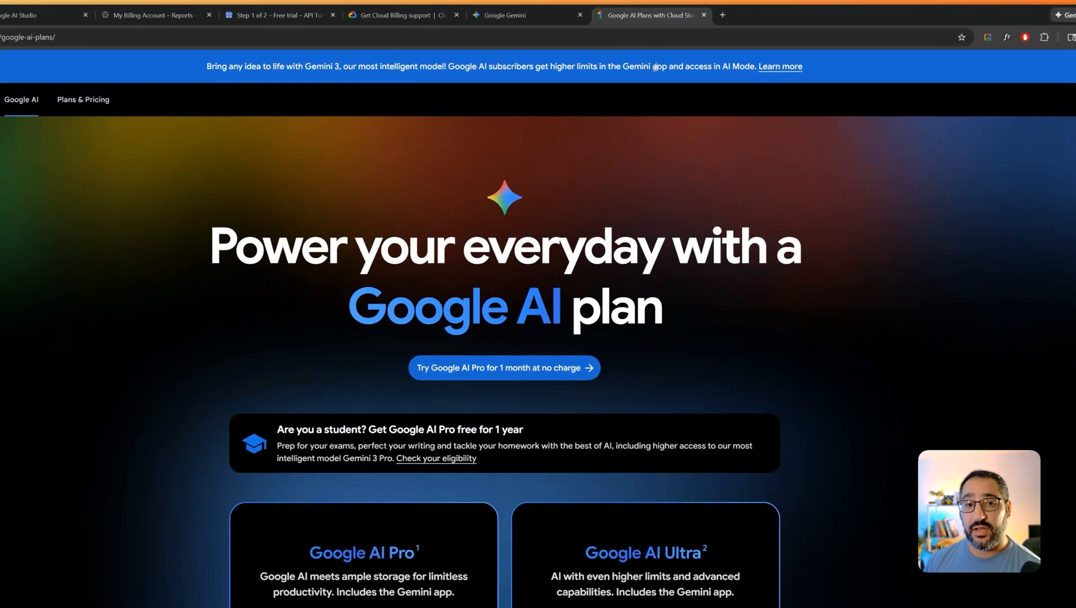
- Scroll the Google One plan comparison showing Google AI Pro at $19.99/mo and Ultra at $249.99/mo
key(F11)
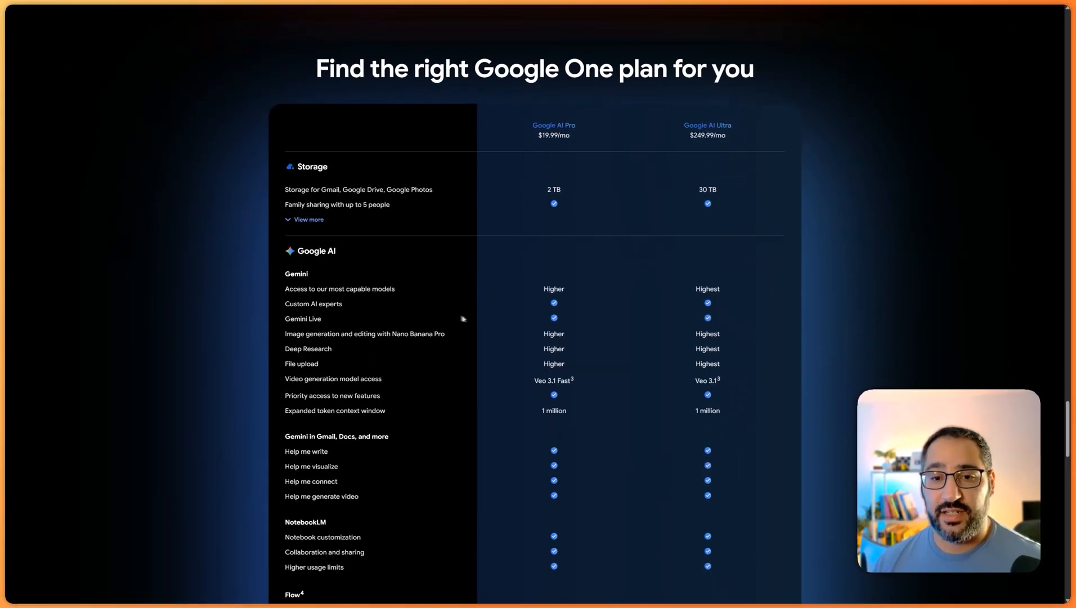
scroll(down, 3)
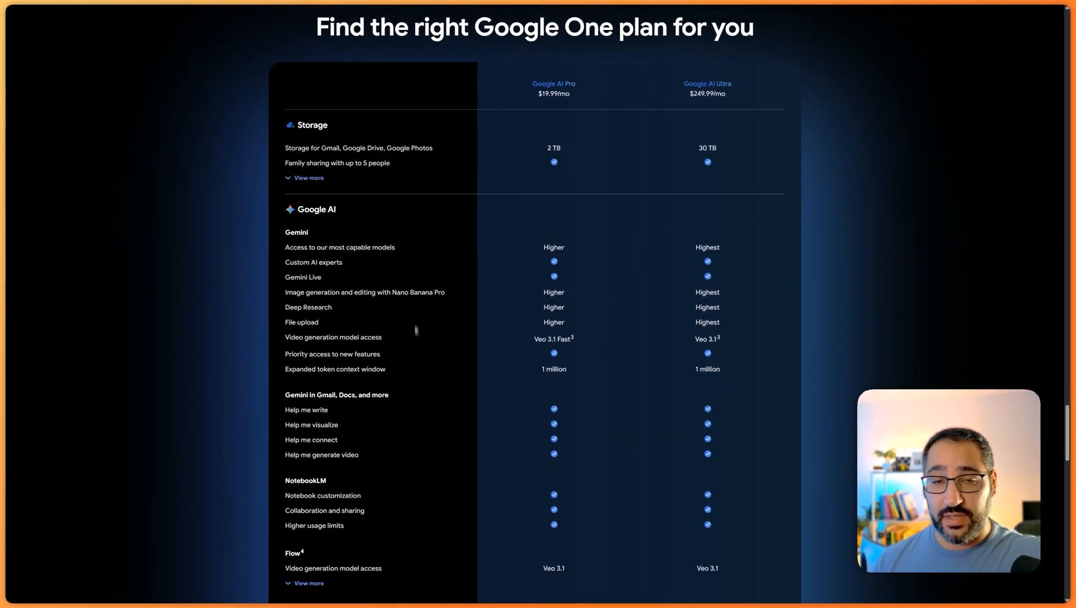
mouse_move(399, 356)
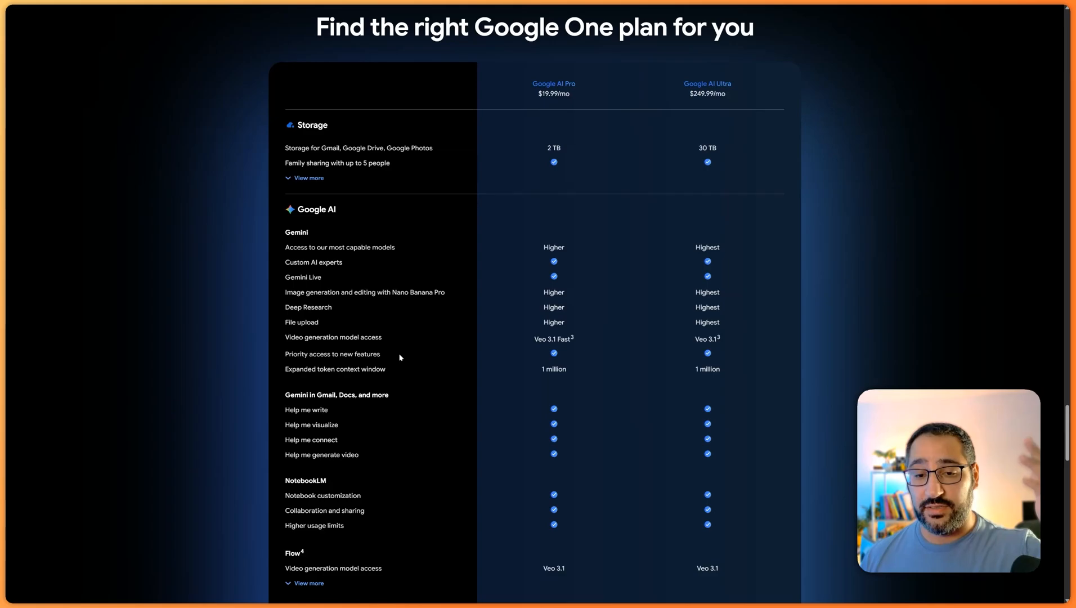
scroll(down, 3)
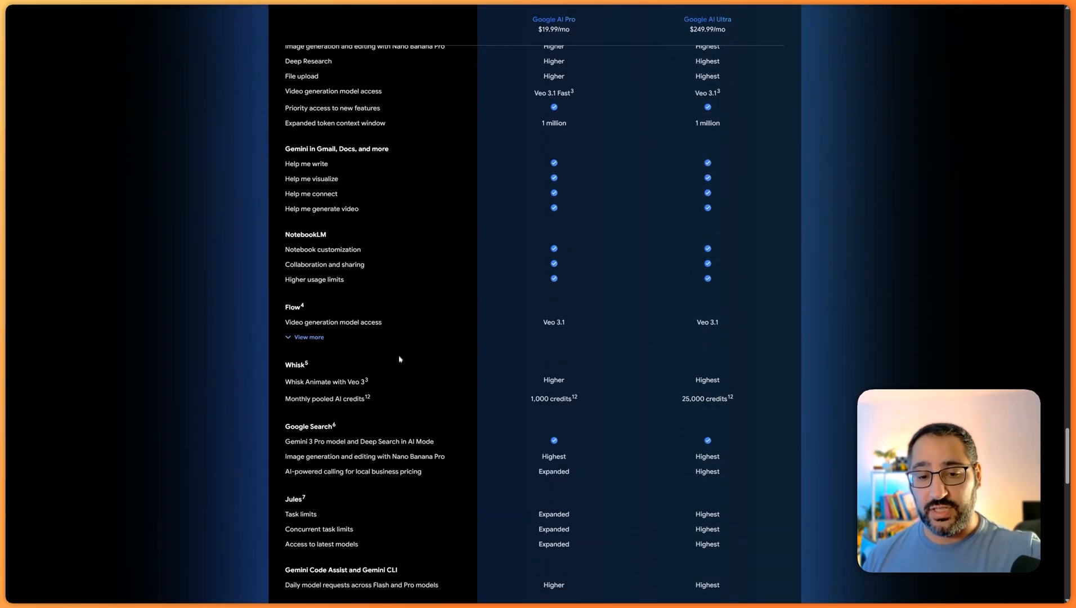
scroll(down, 3)
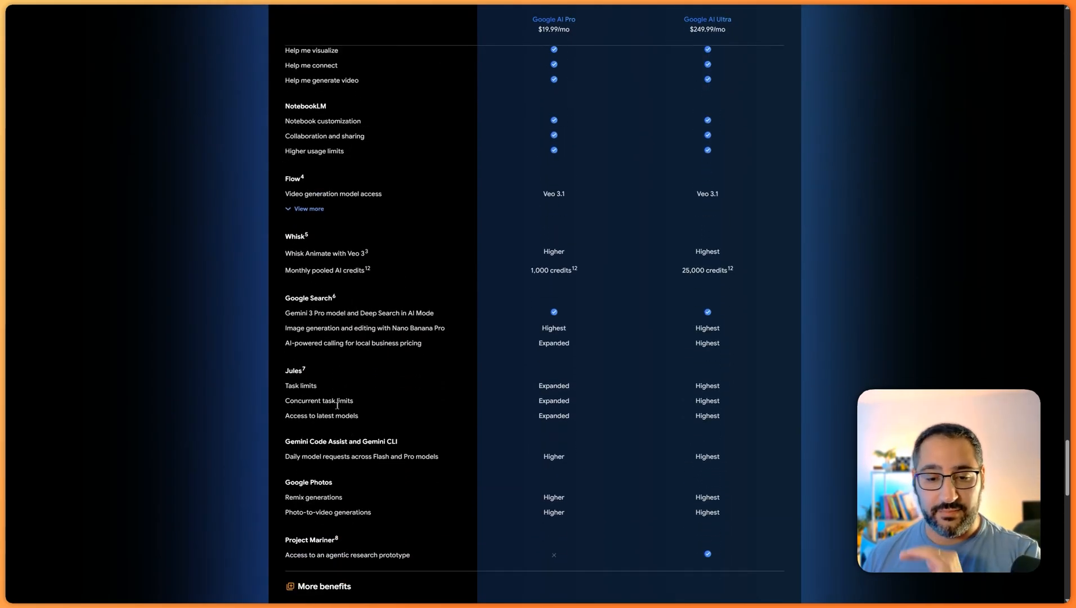
scroll(down, 3)
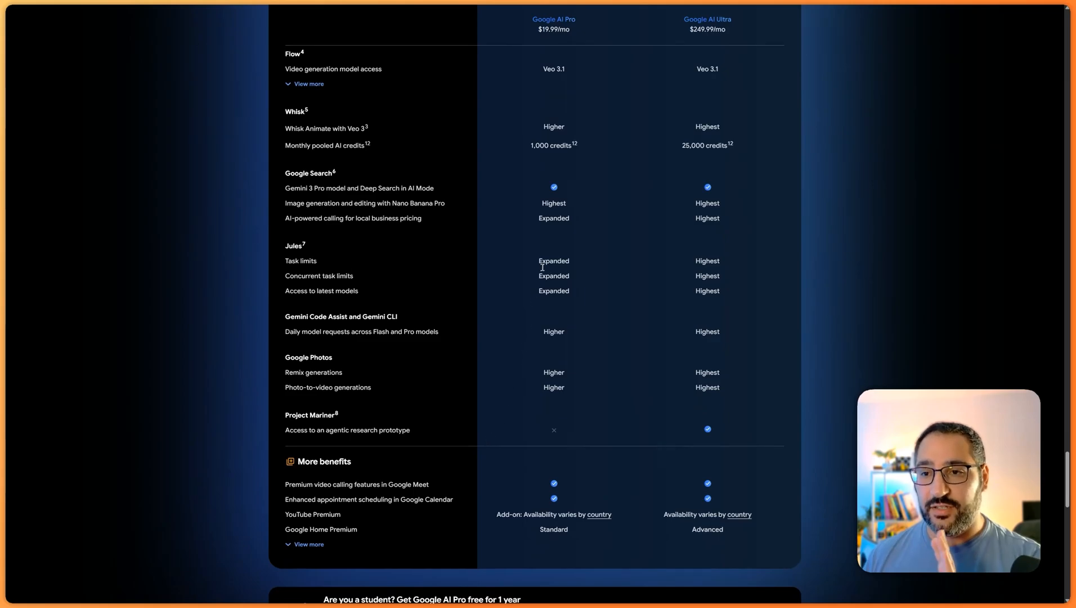
scroll(up, 3)
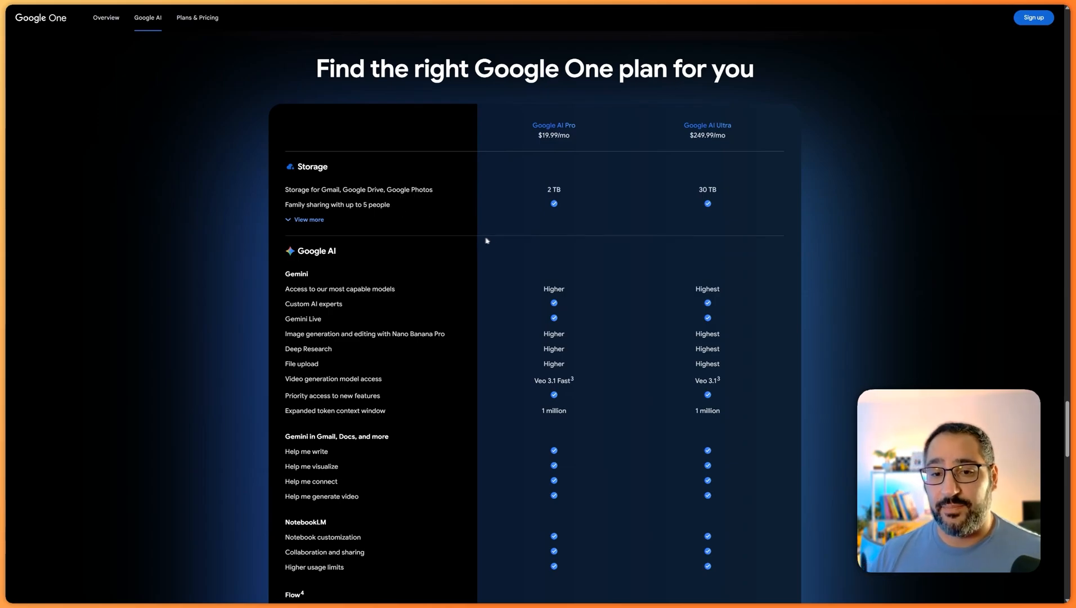
mouse_move(551, 141)
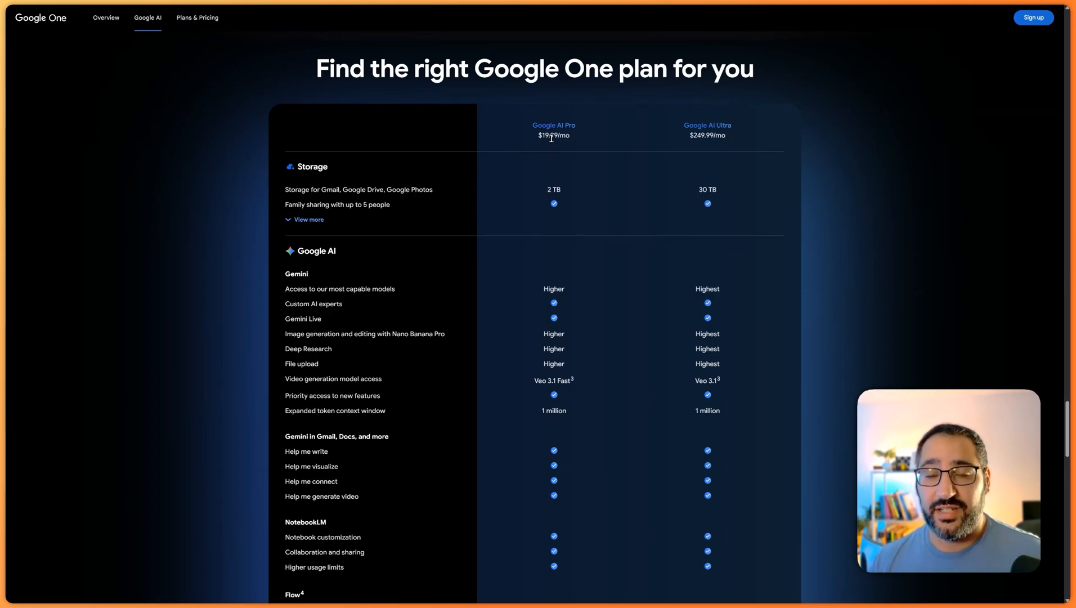